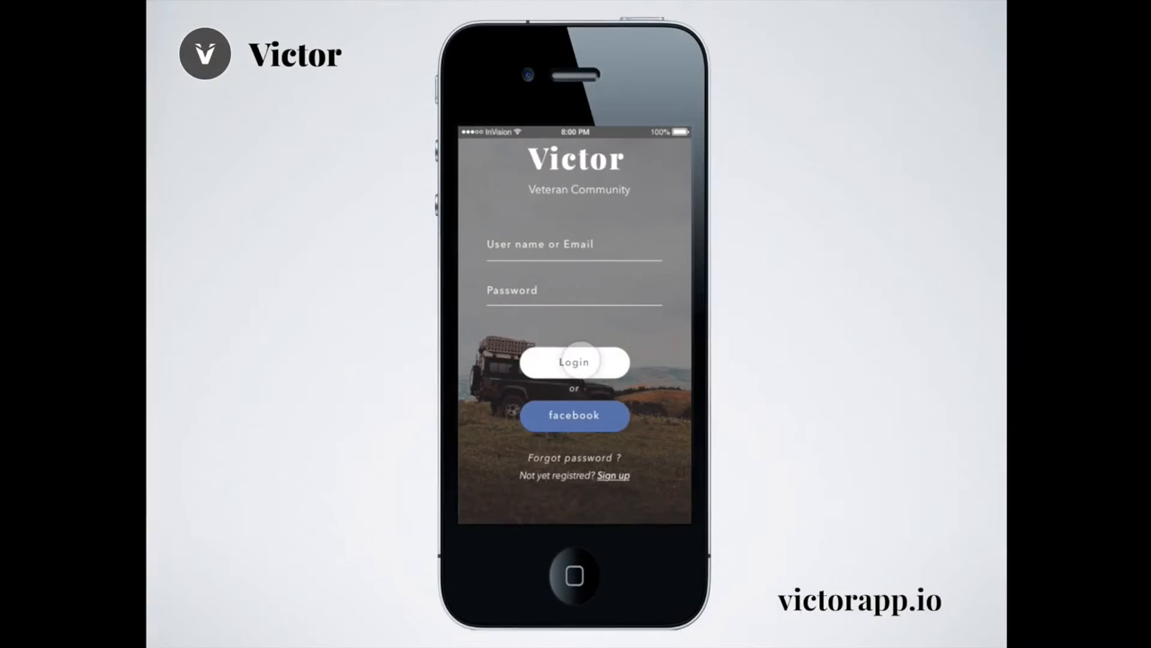
Log in from the Victor sign-in screen to reach the Create Profile form
click(574, 360)
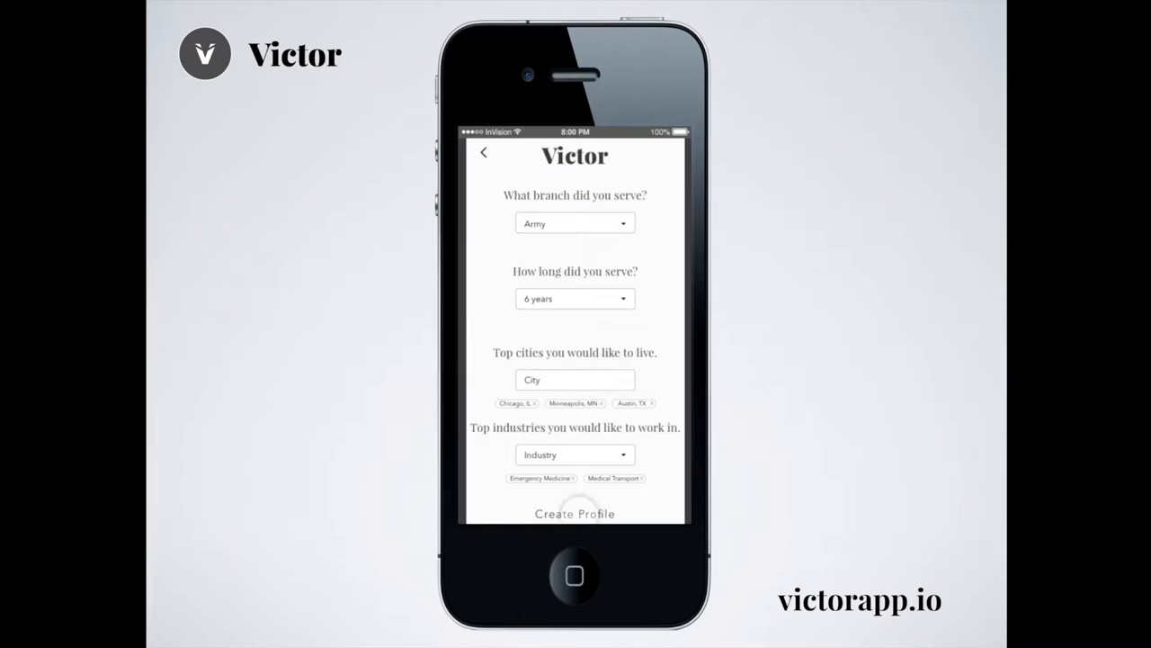